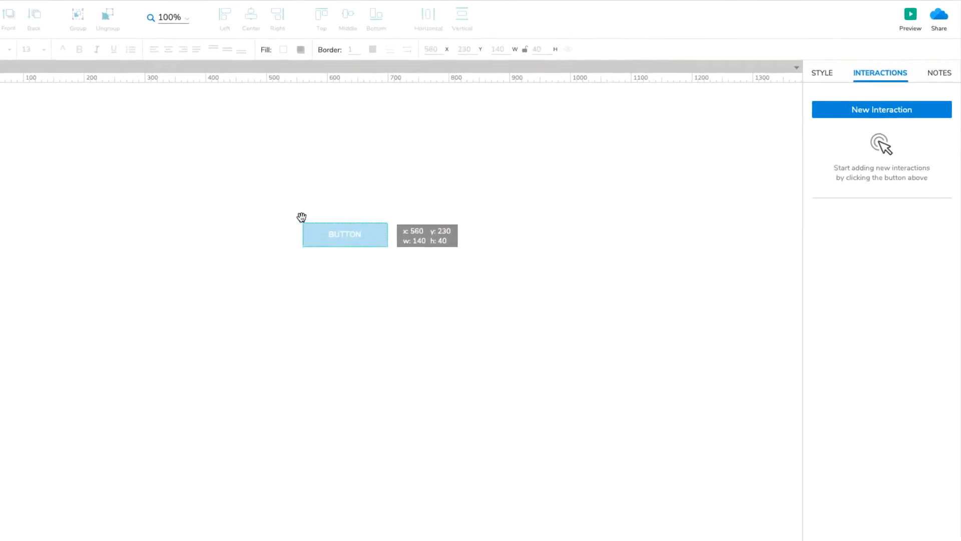
Drop a Button widget near the top of the page and add a purple mouseover fill.
drag(345, 235, 377, 172)
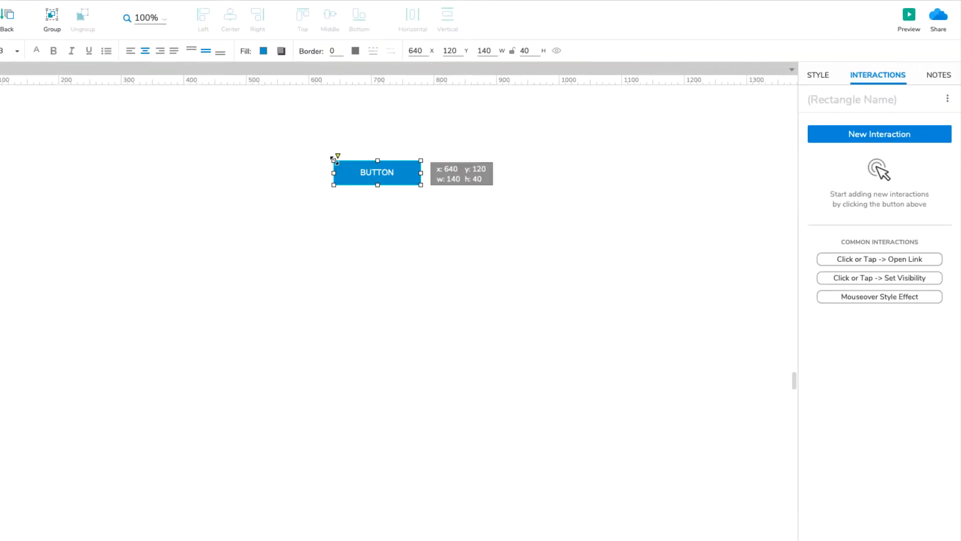
mouse_move(754, 231)
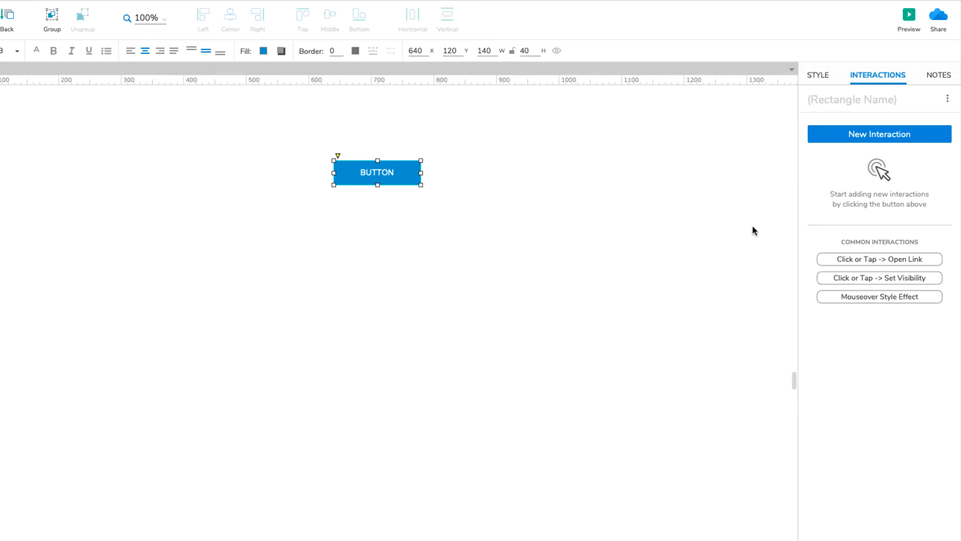
click(879, 297)
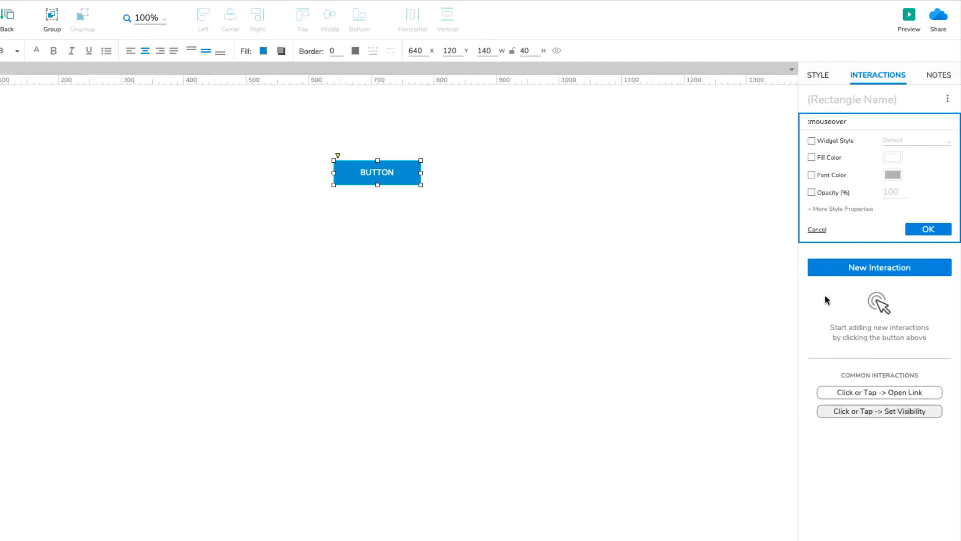
click(811, 158)
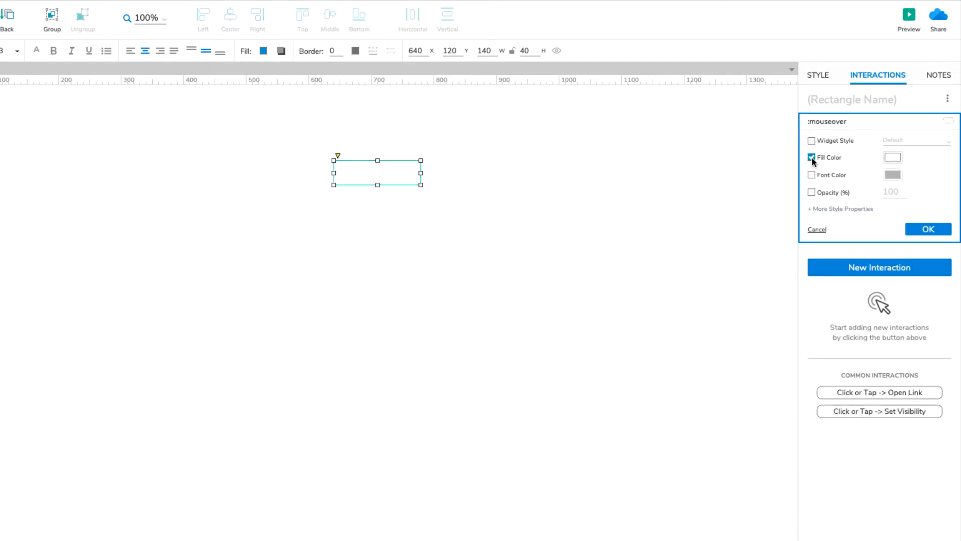
click(893, 157)
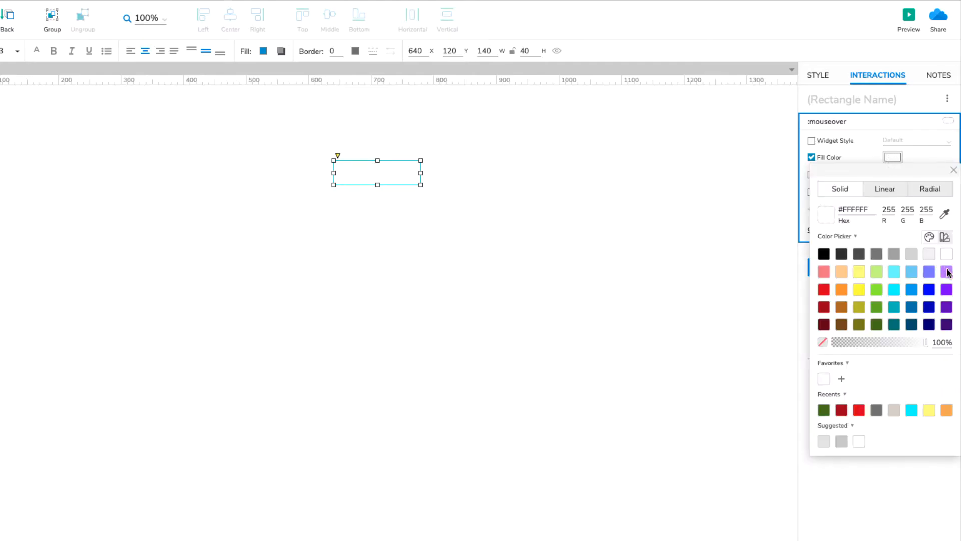
click(947, 272)
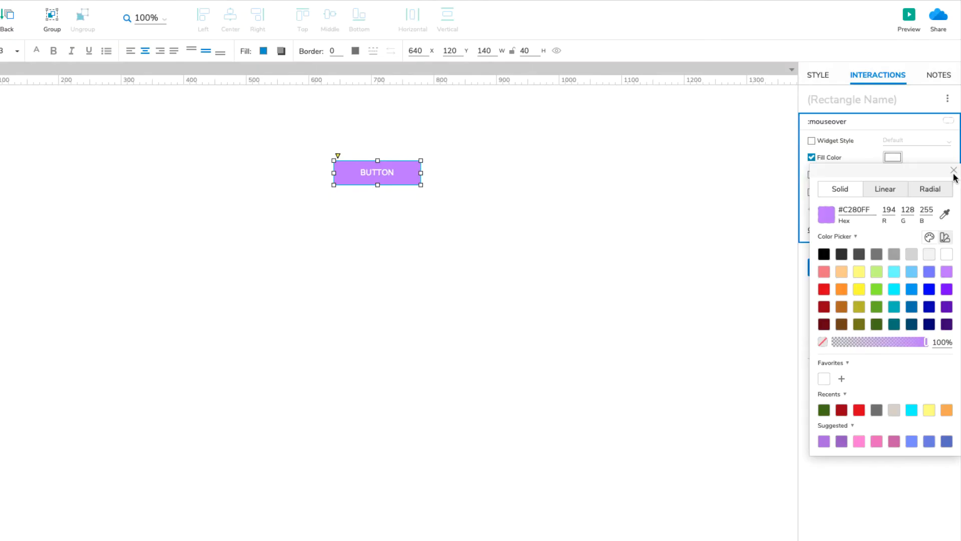
click(952, 170)
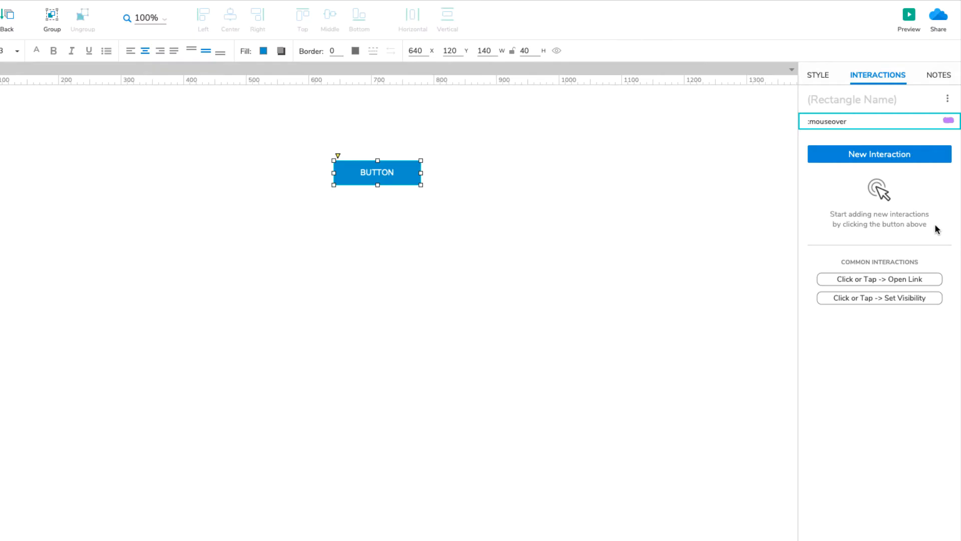
mouse_move(918, 95)
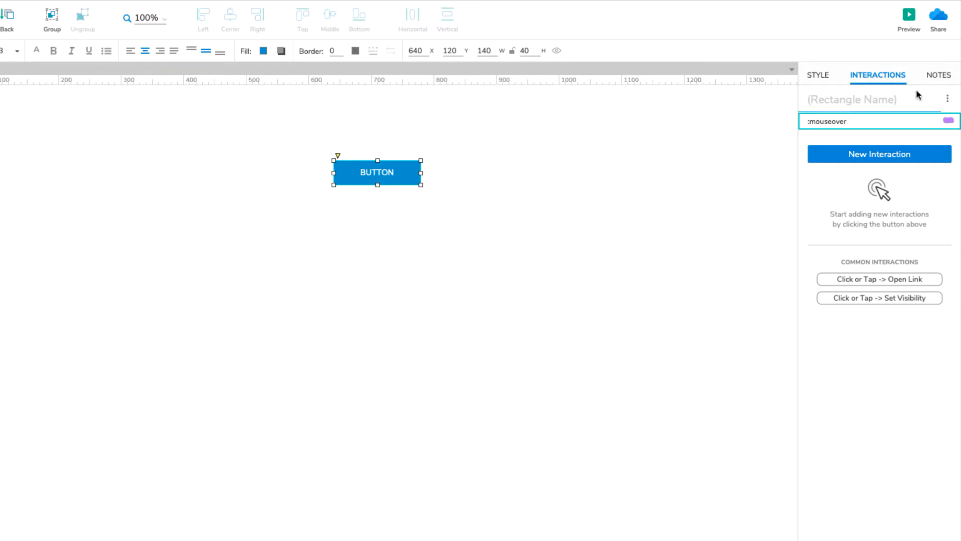
click(909, 16)
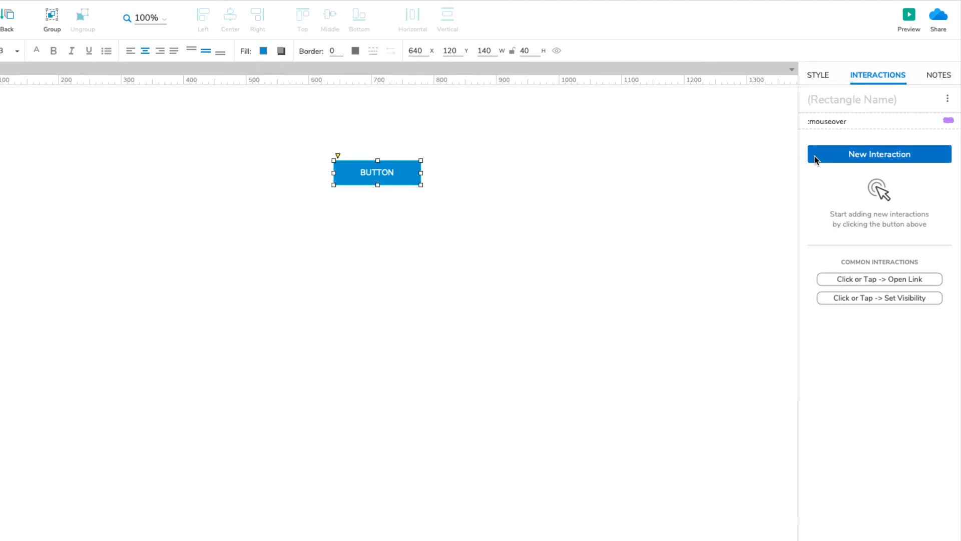
Add a :mousedown style effect with a green fill color.
click(879, 154)
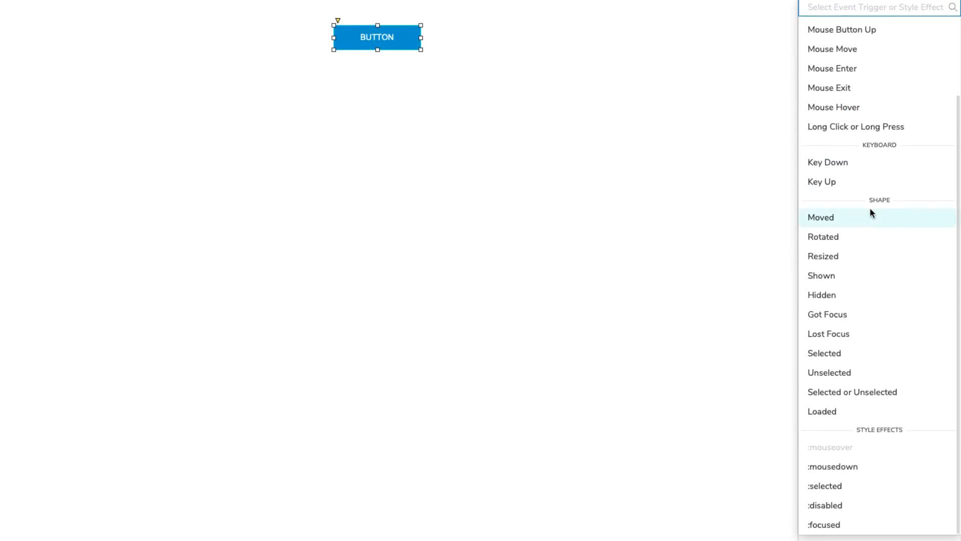
mouse_move(877, 466)
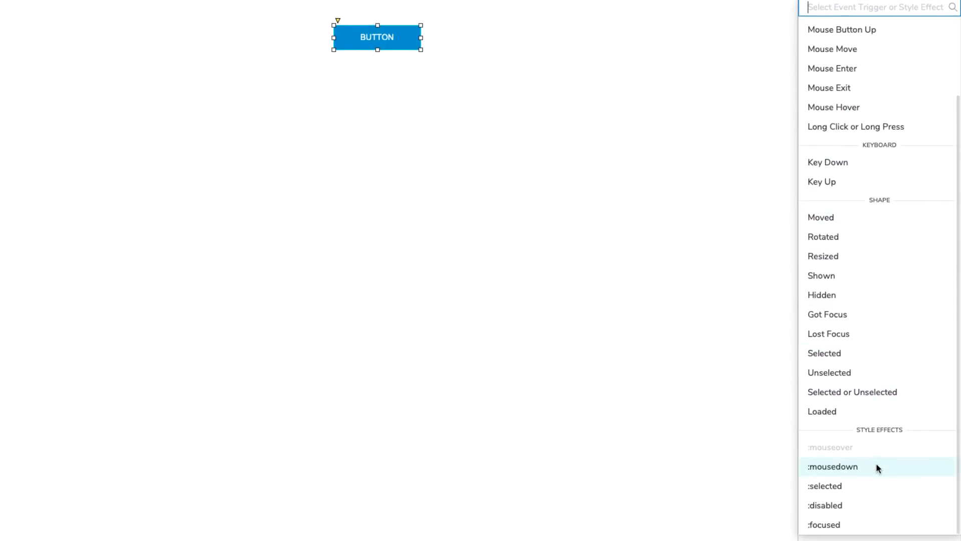
click(832, 467)
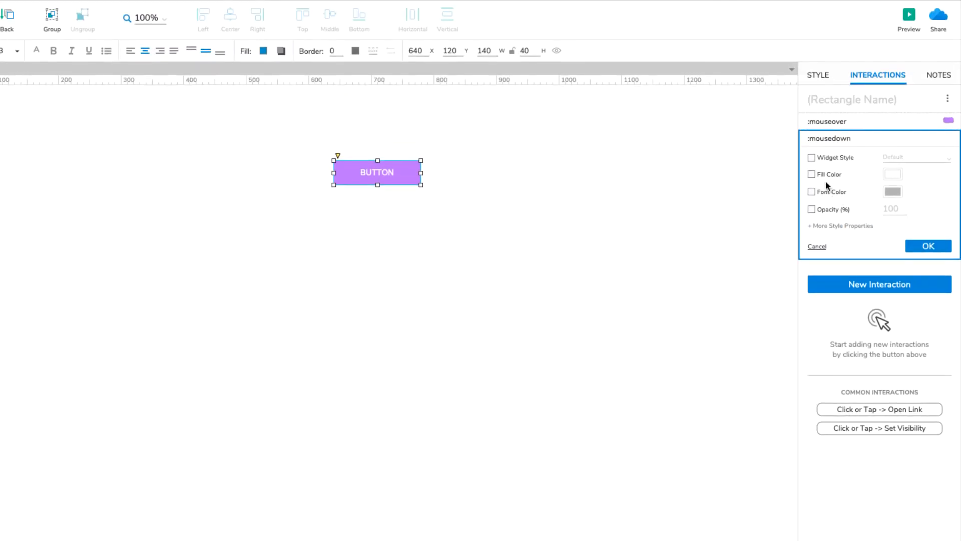
click(811, 174)
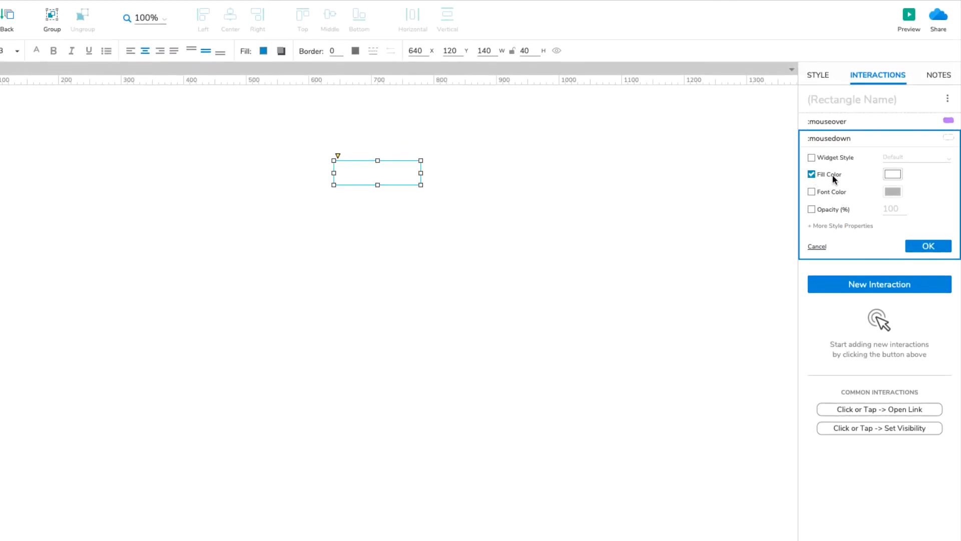
click(893, 174)
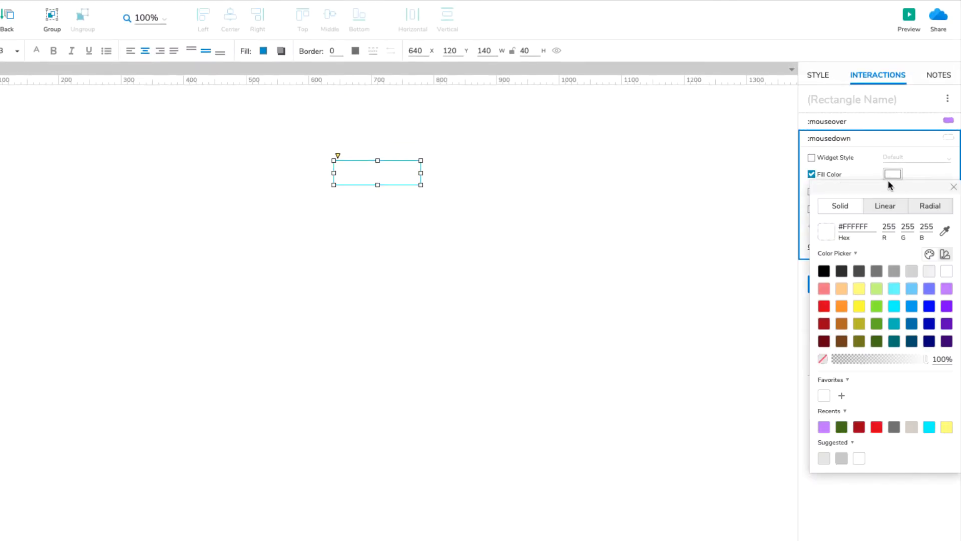
click(876, 324)
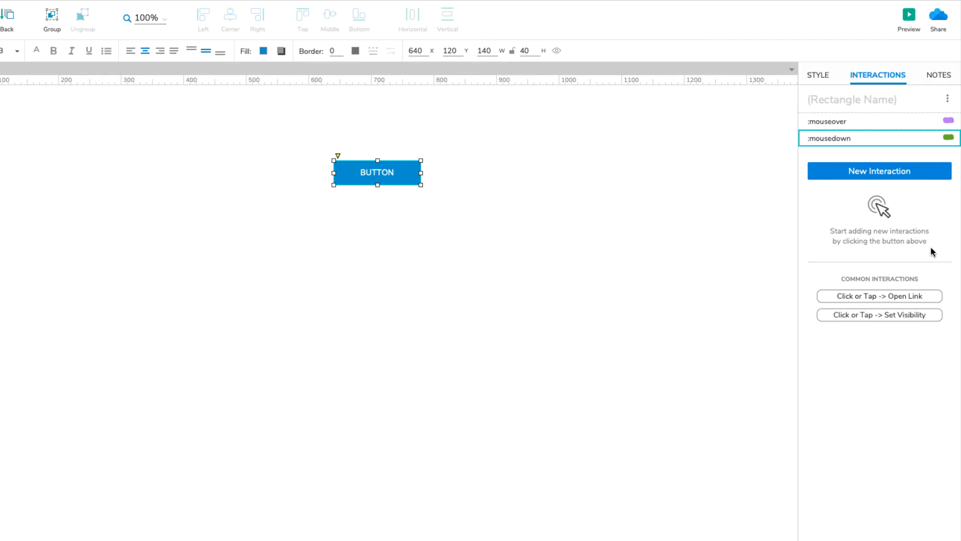
mouse_move(910, 15)
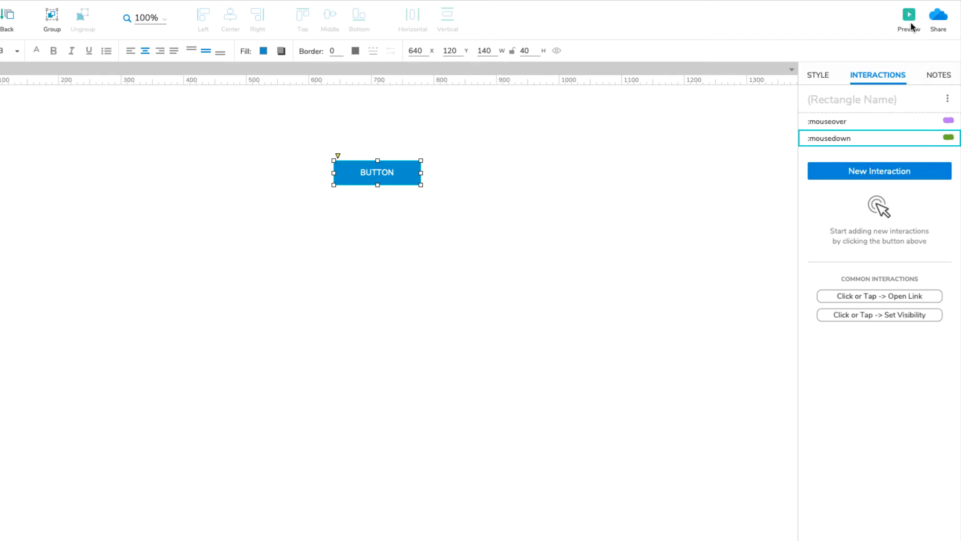
click(909, 14)
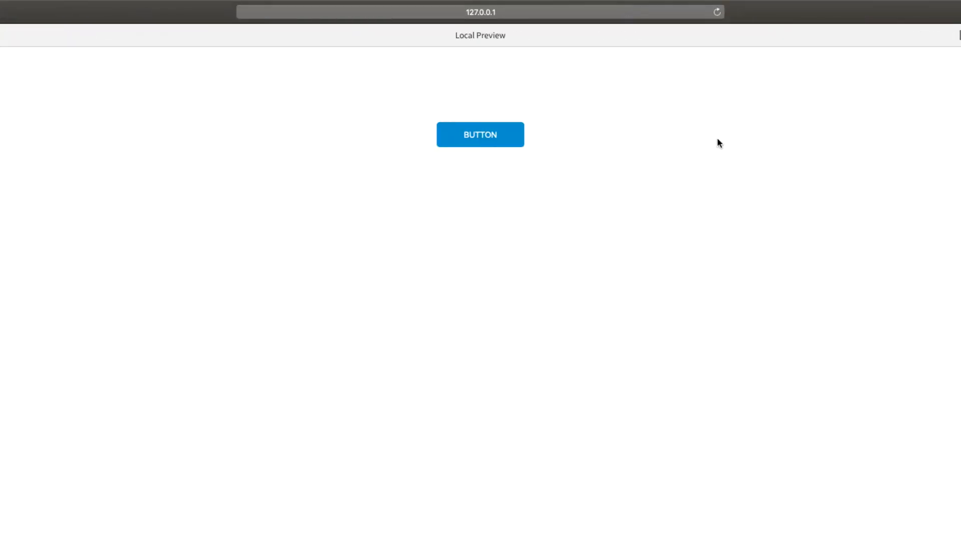
click(480, 135)
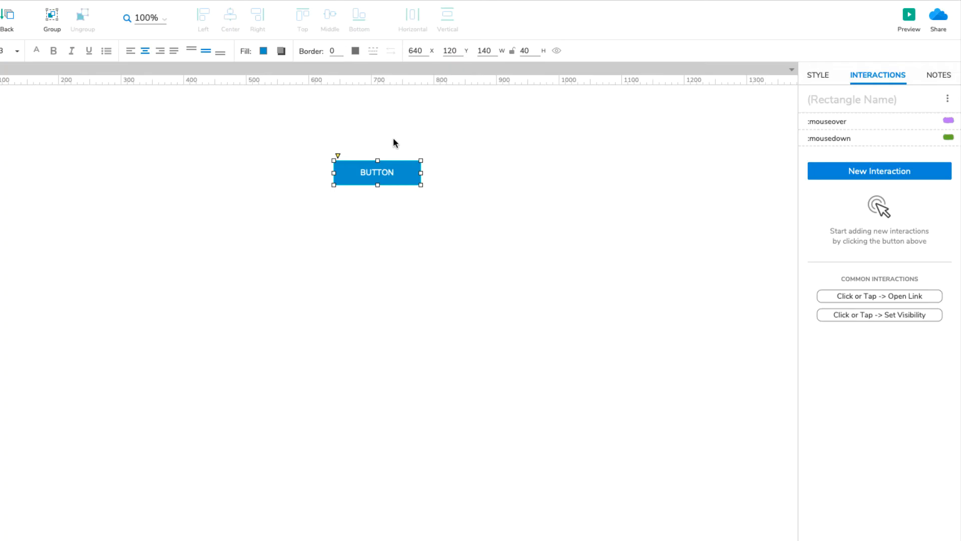
click(909, 15)
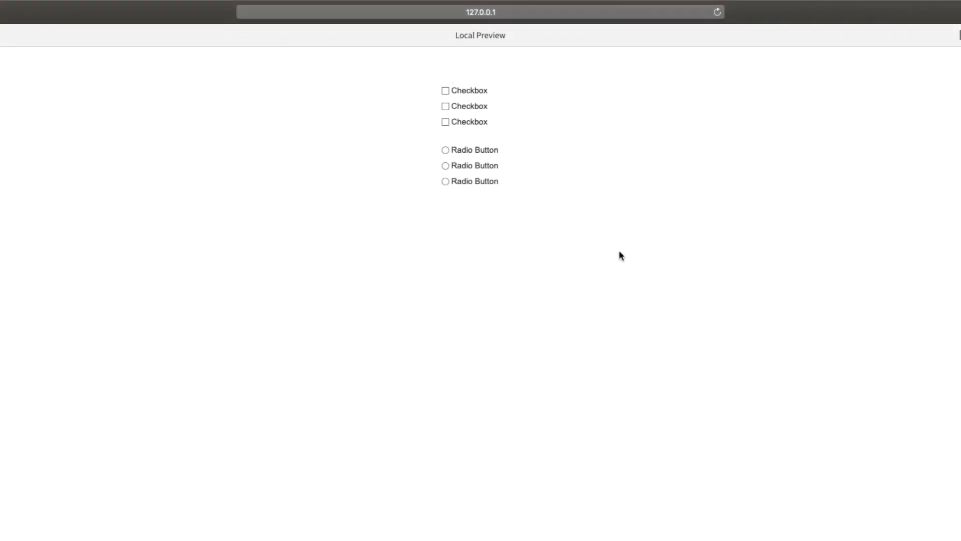
click(445, 91)
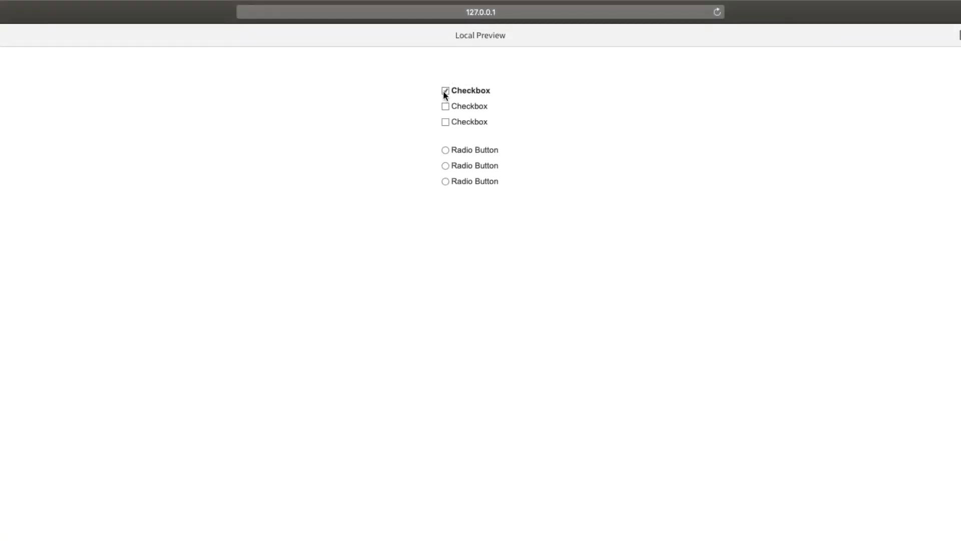
click(446, 106)
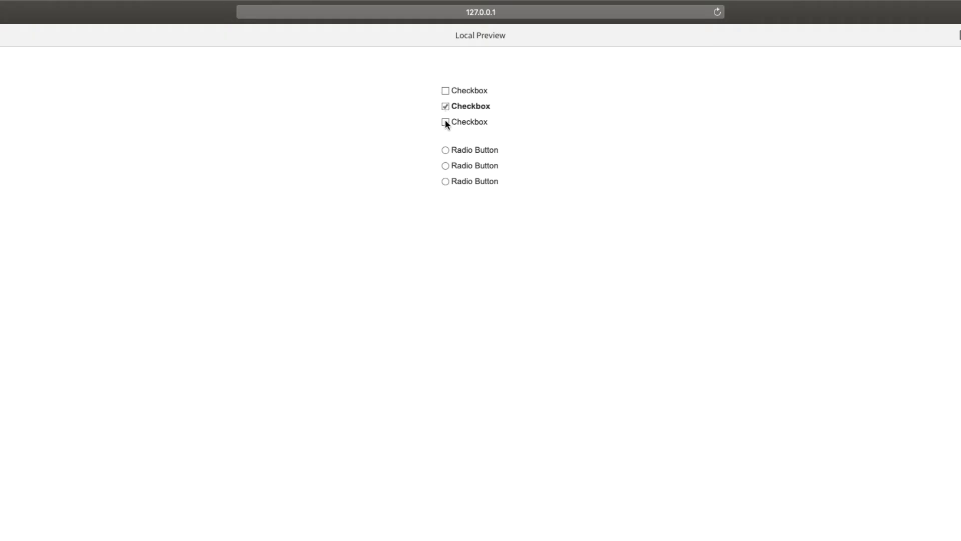
click(446, 150)
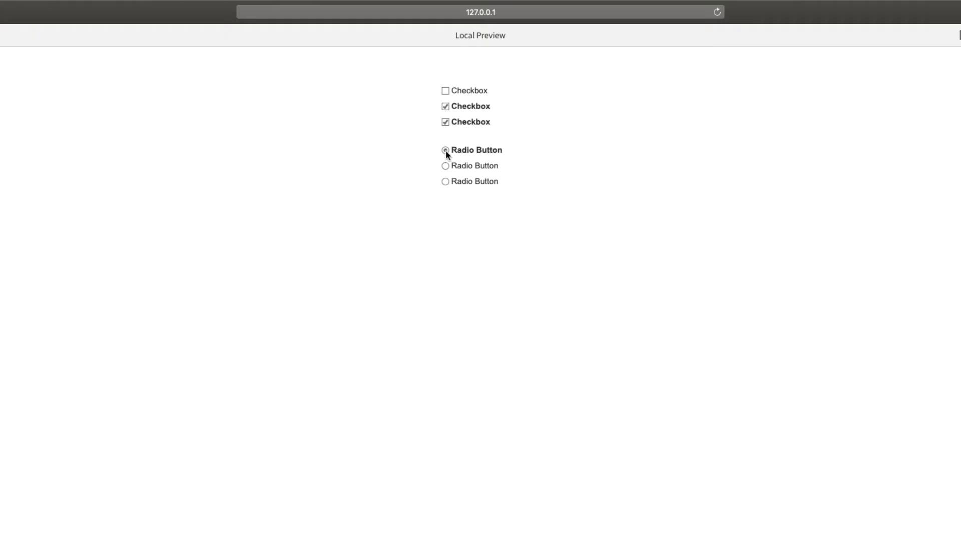
click(446, 165)
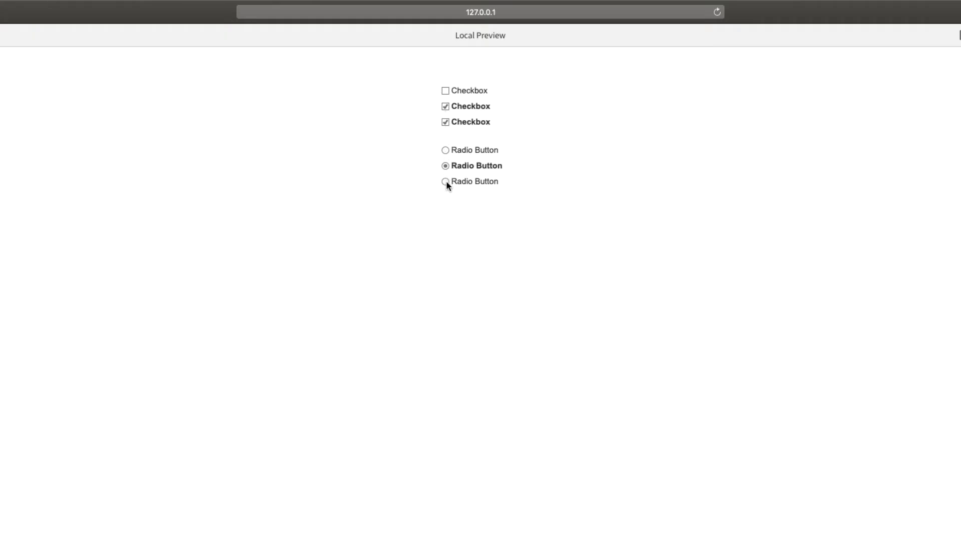
click(446, 182)
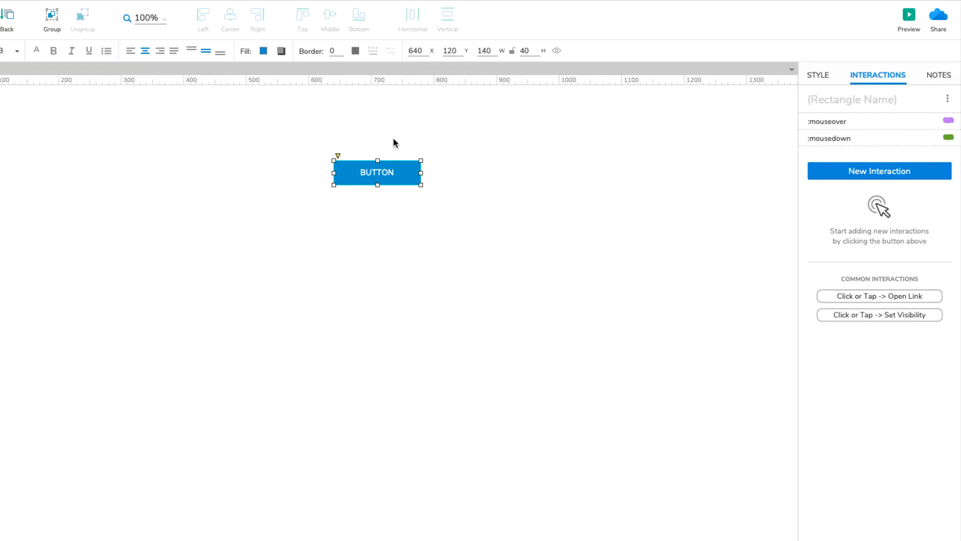
mouse_move(808, 186)
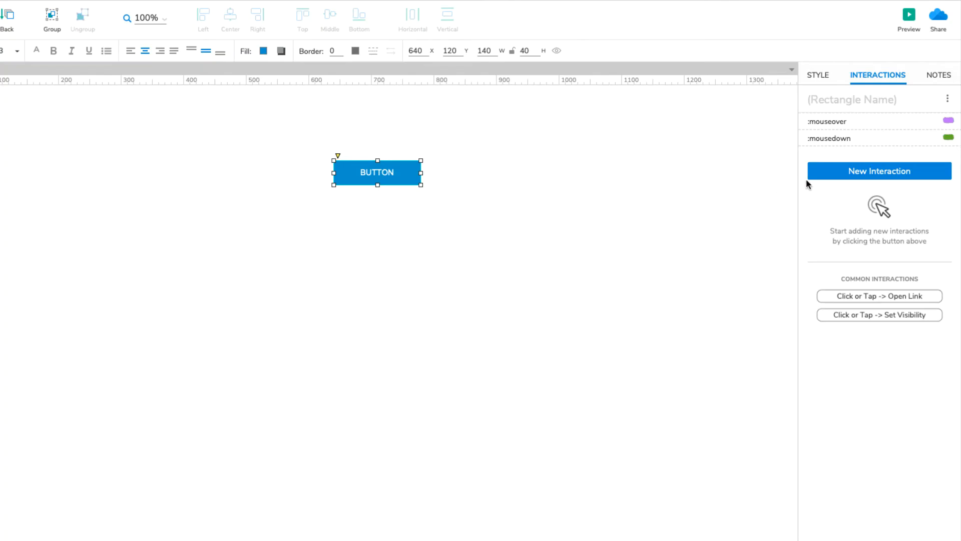
Add a :selected style effect with an orange fill color.
click(879, 170)
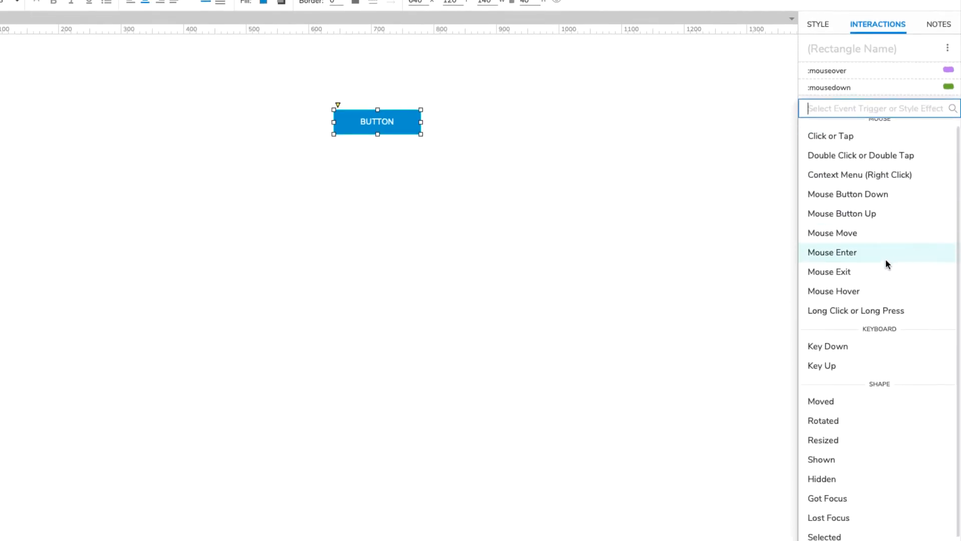
scroll(down, 3)
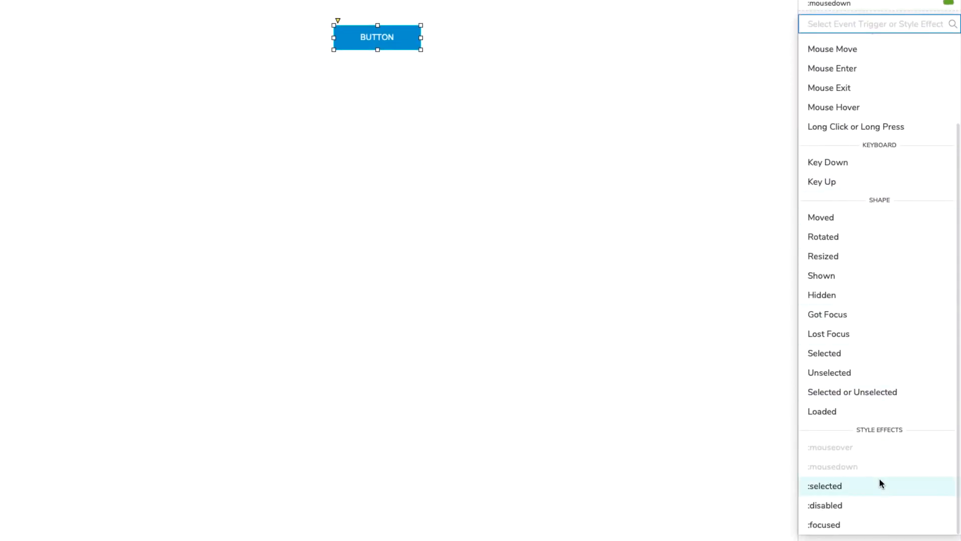
click(824, 486)
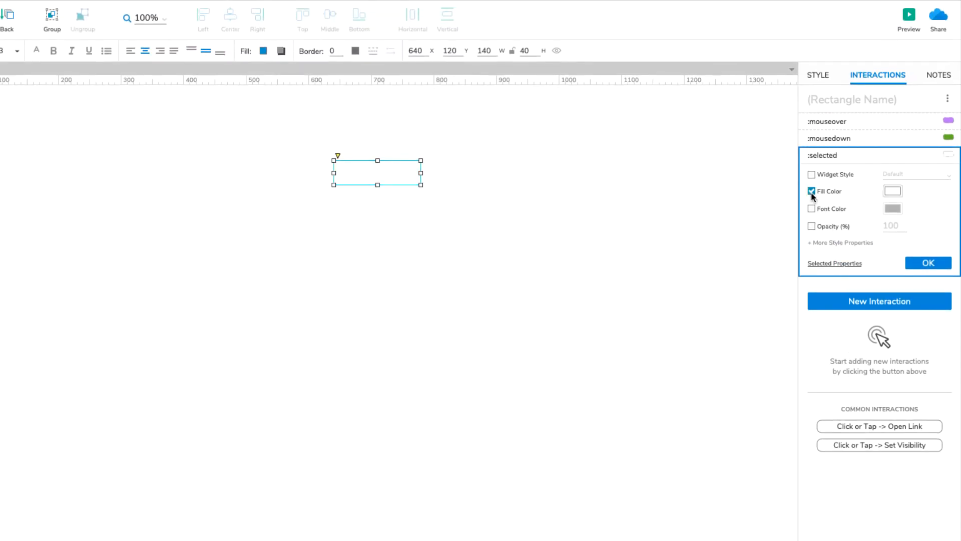
click(892, 191)
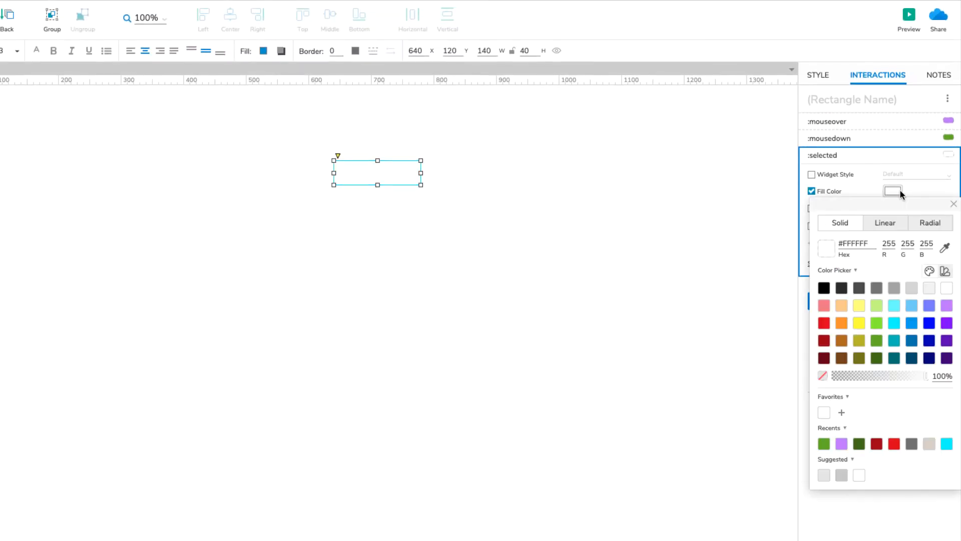
click(841, 323)
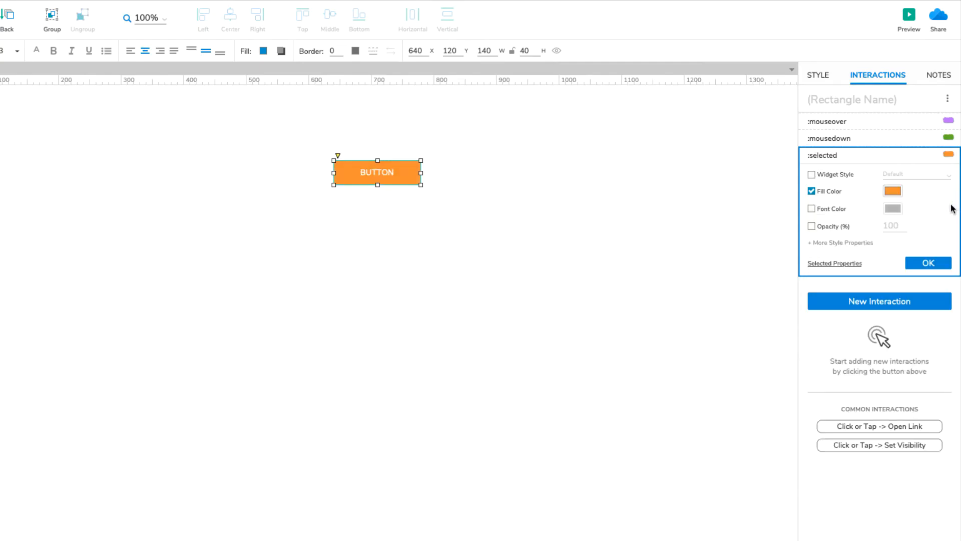
click(926, 263)
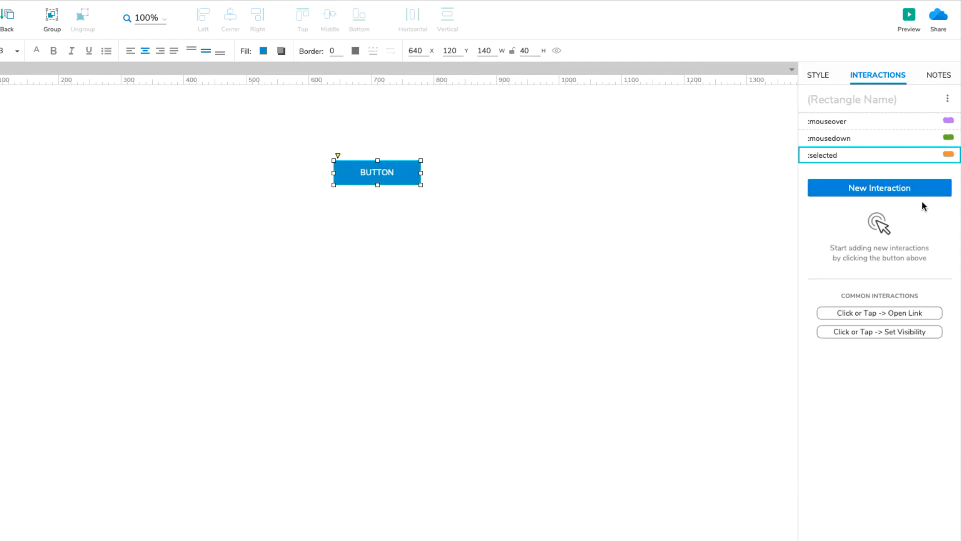
Add a Click or Tap interaction: Set Selected/Checked on This with value toggle.
click(879, 188)
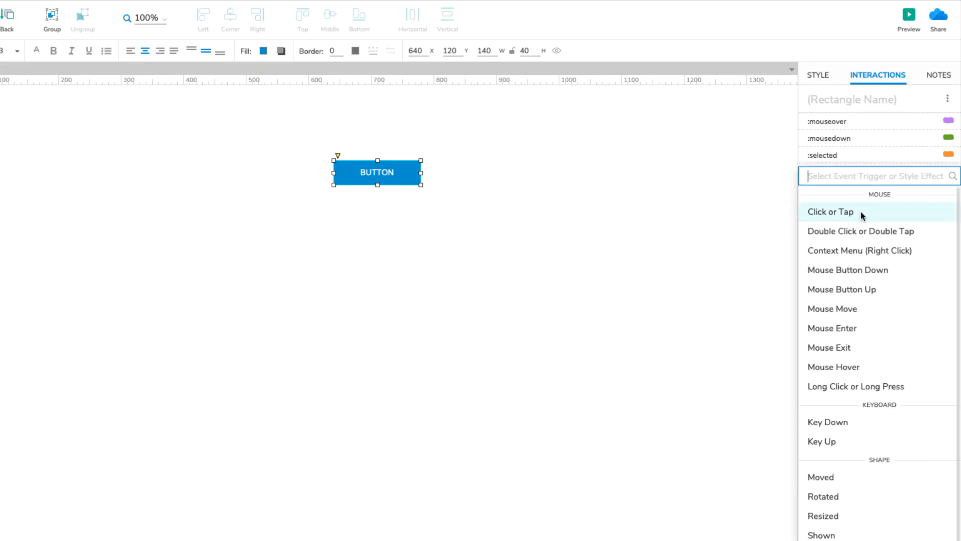
click(831, 212)
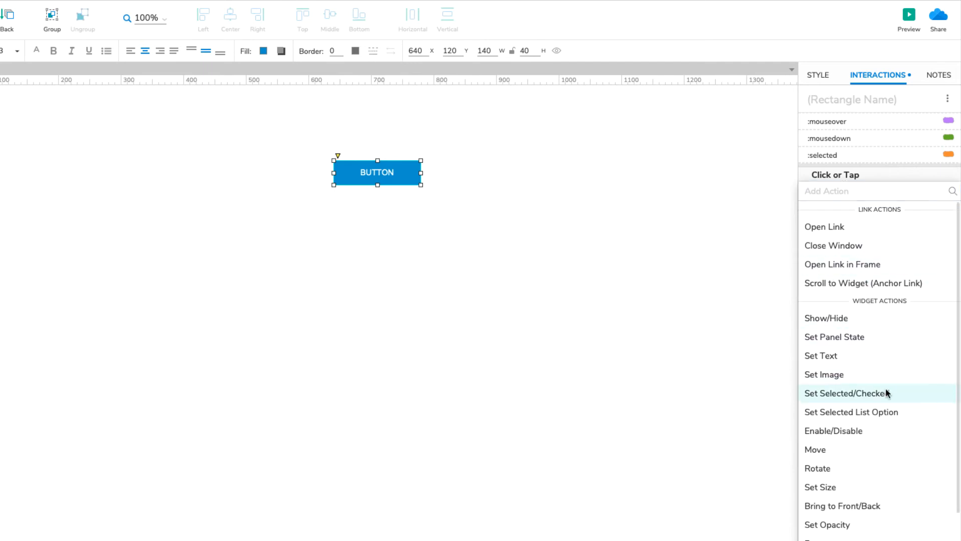
click(846, 393)
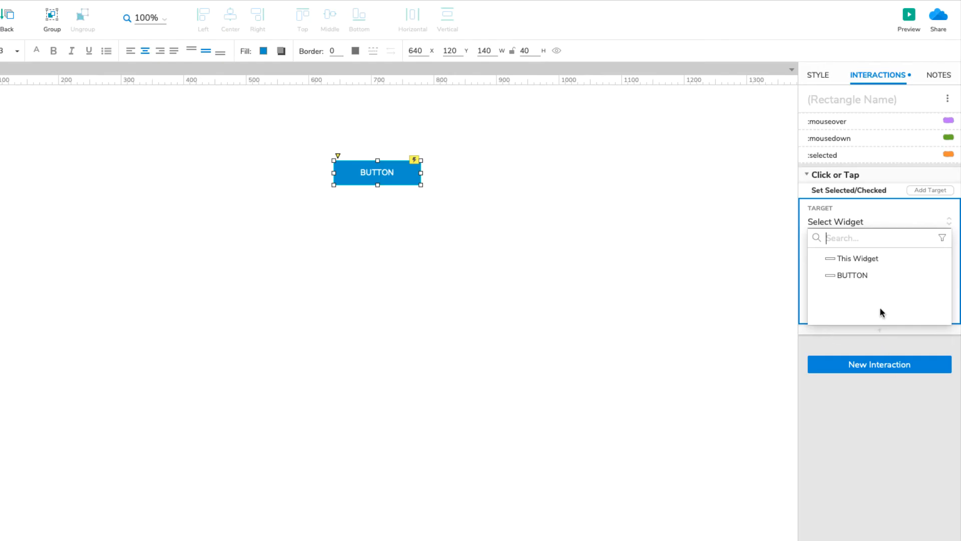
click(855, 258)
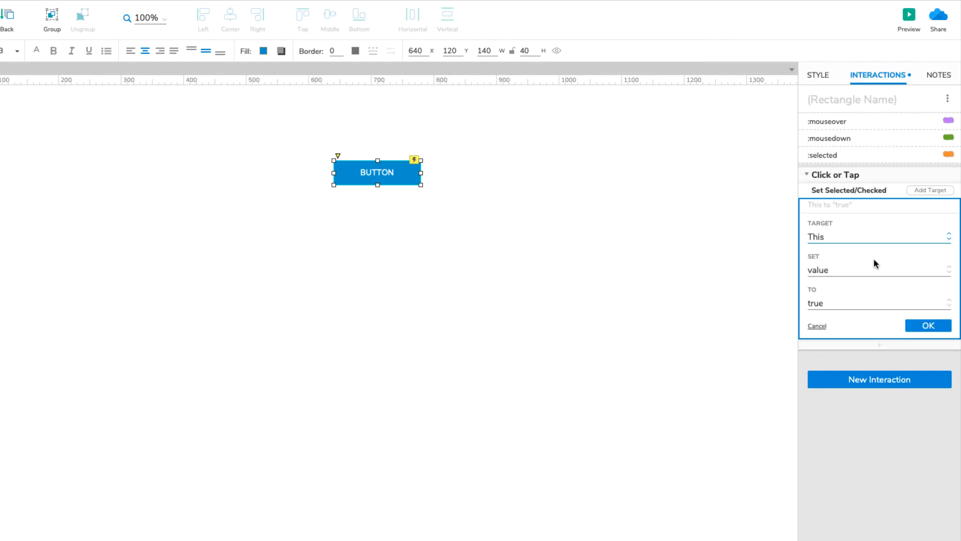
click(877, 303)
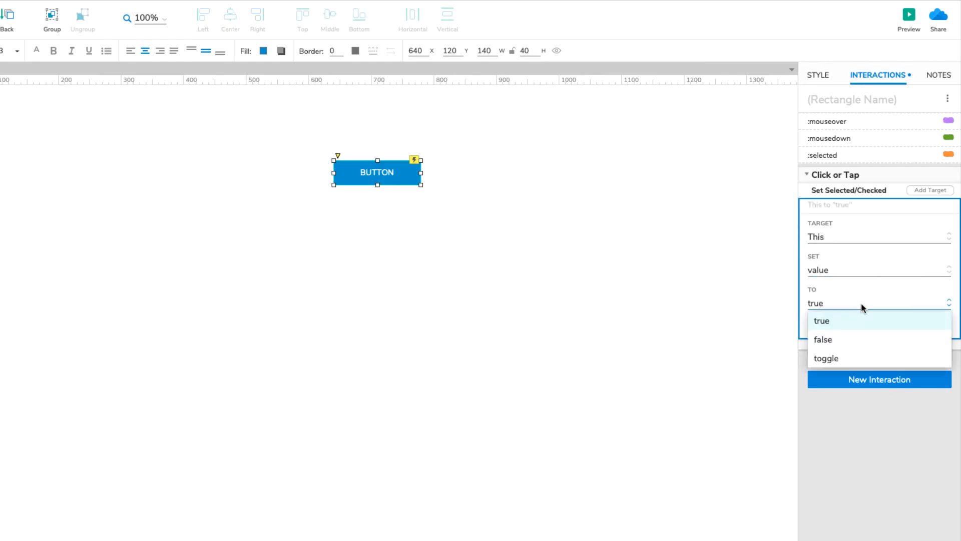
click(827, 358)
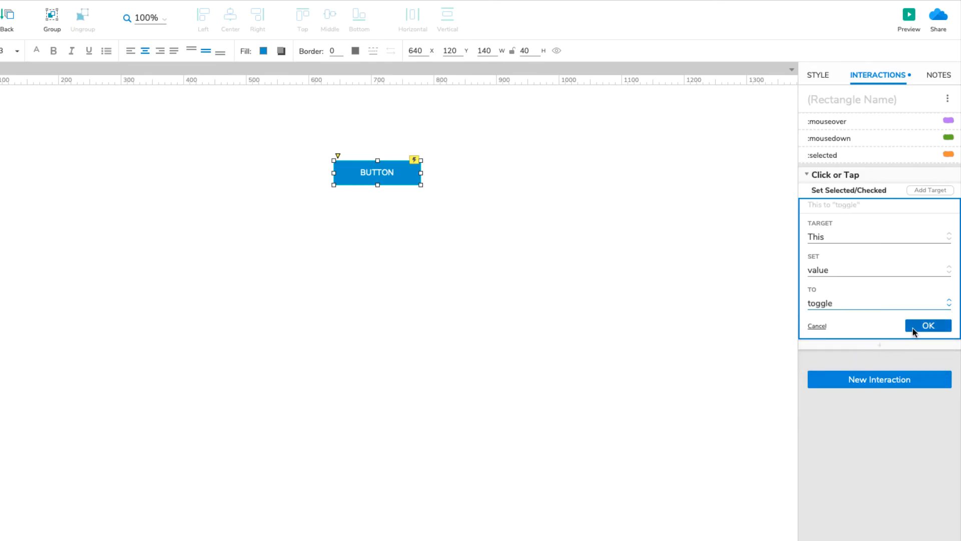
click(928, 325)
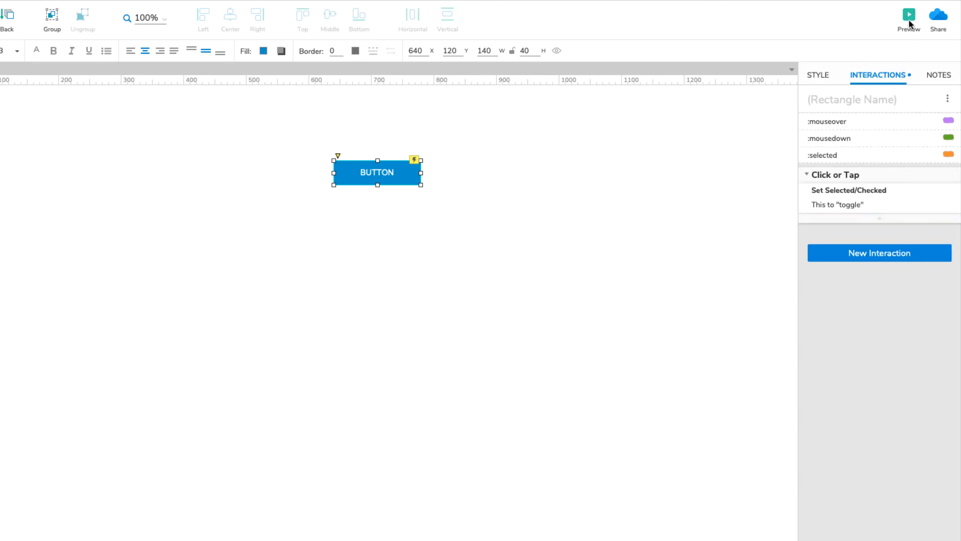
click(909, 14)
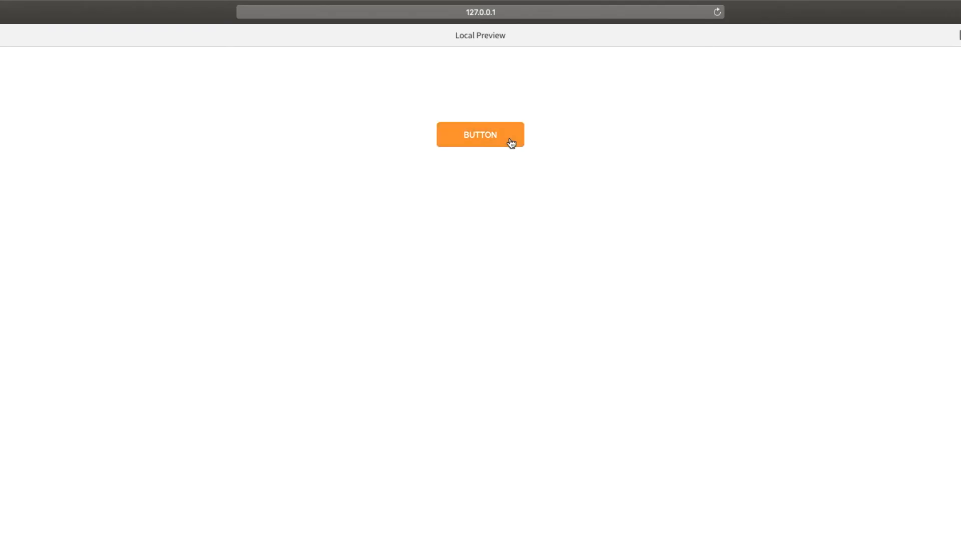
click(480, 134)
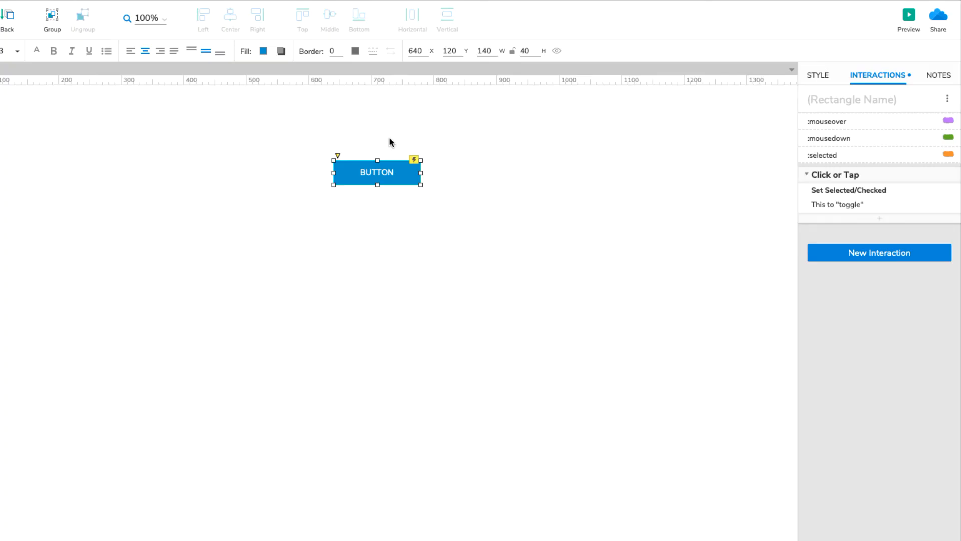
click(908, 13)
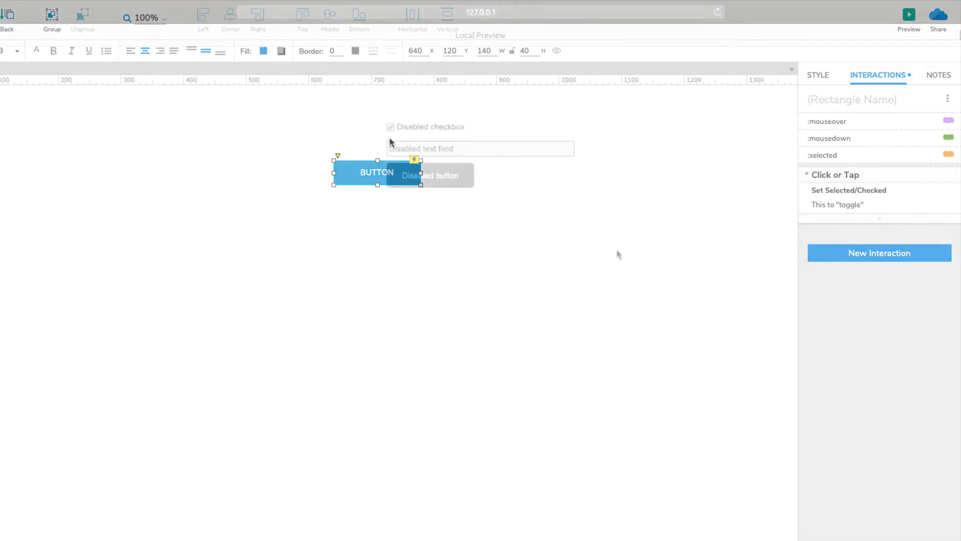
click(909, 14)
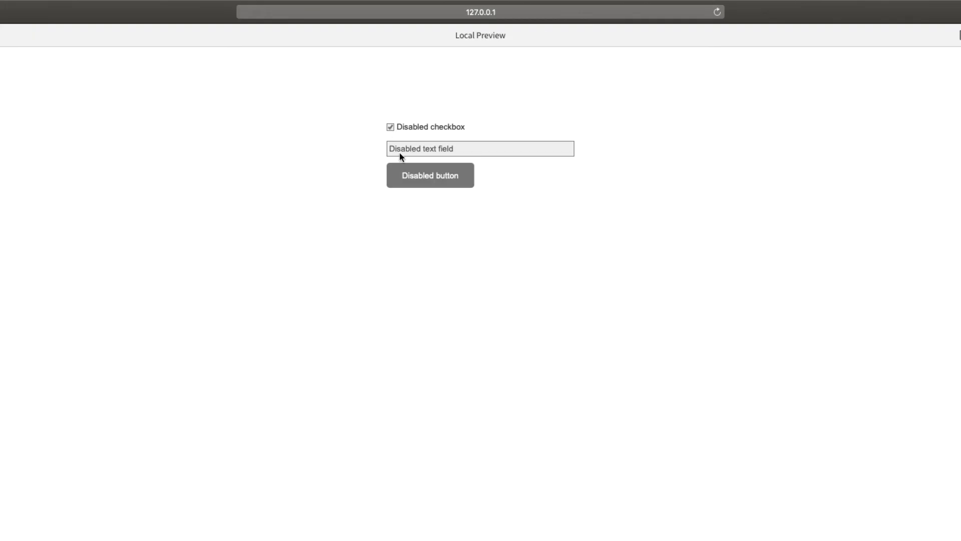
mouse_move(448, 185)
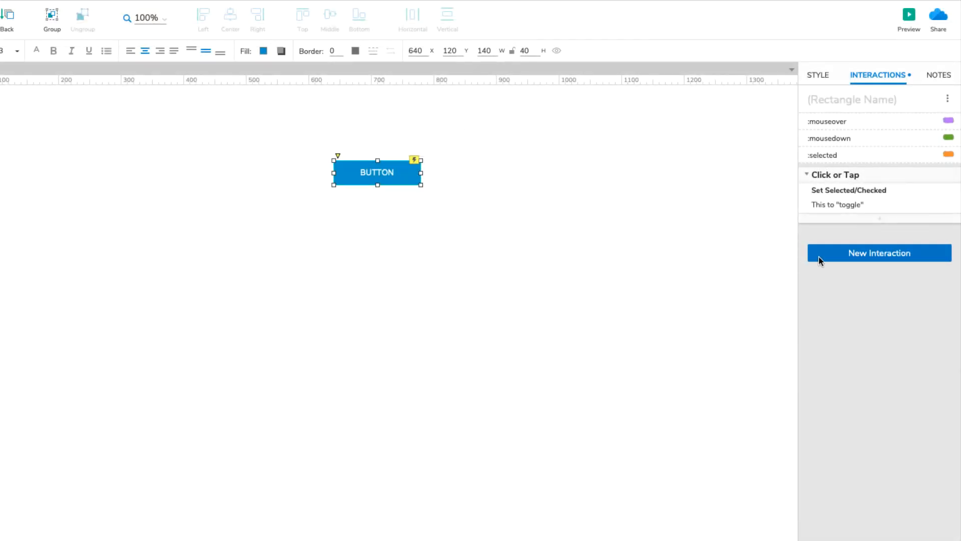
Add a :disabled style effect with a dark grey fill color.
click(879, 252)
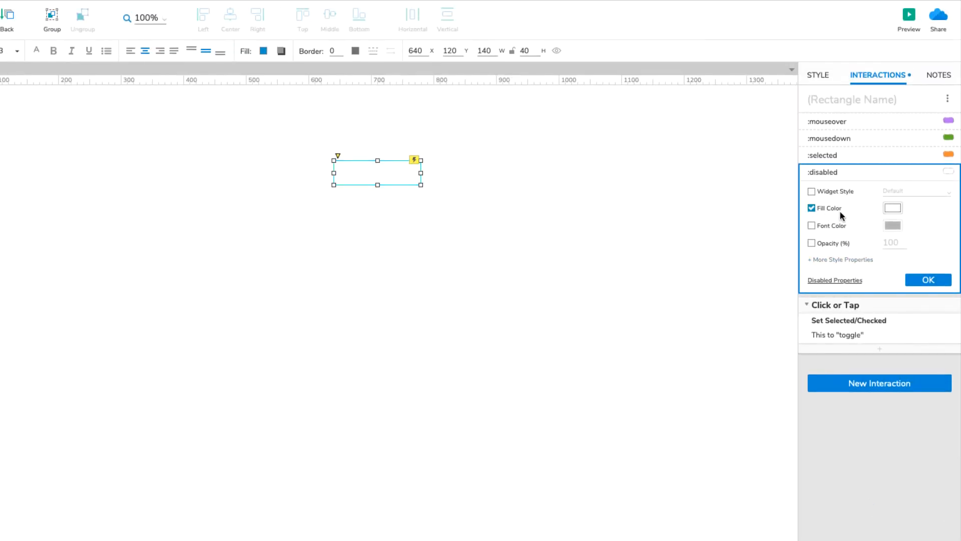
click(893, 208)
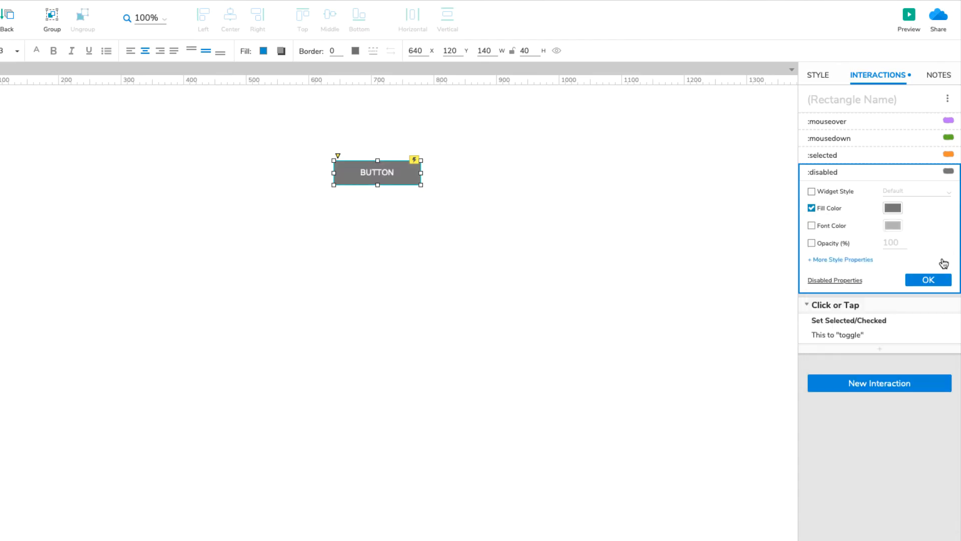
click(927, 279)
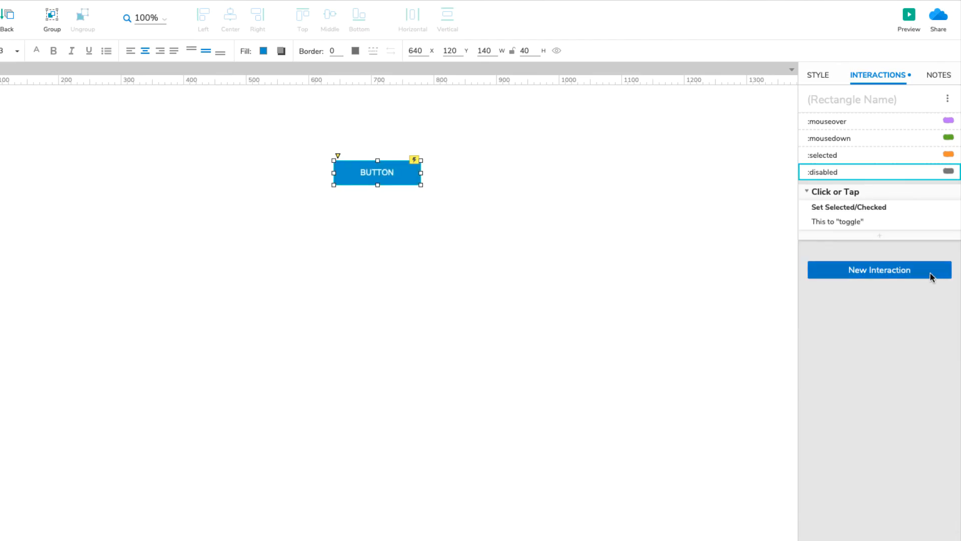
Add a Context Menu (Right Click) interaction that disables This, then preview in browser.
click(879, 269)
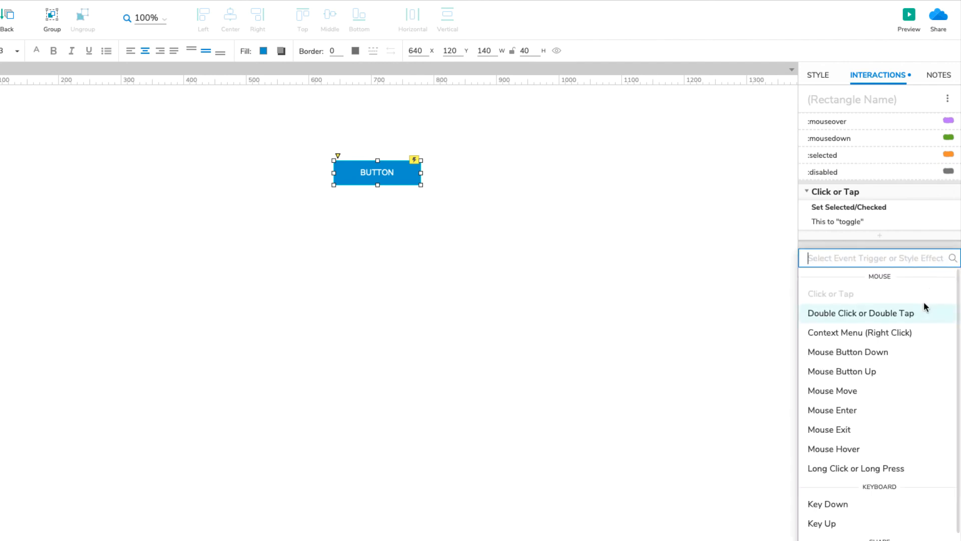
click(860, 332)
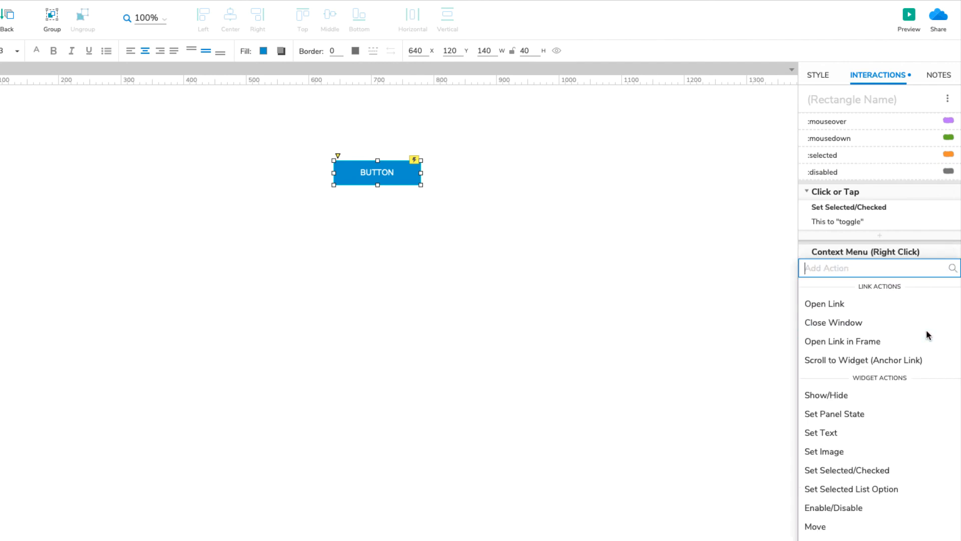
mouse_move(890, 499)
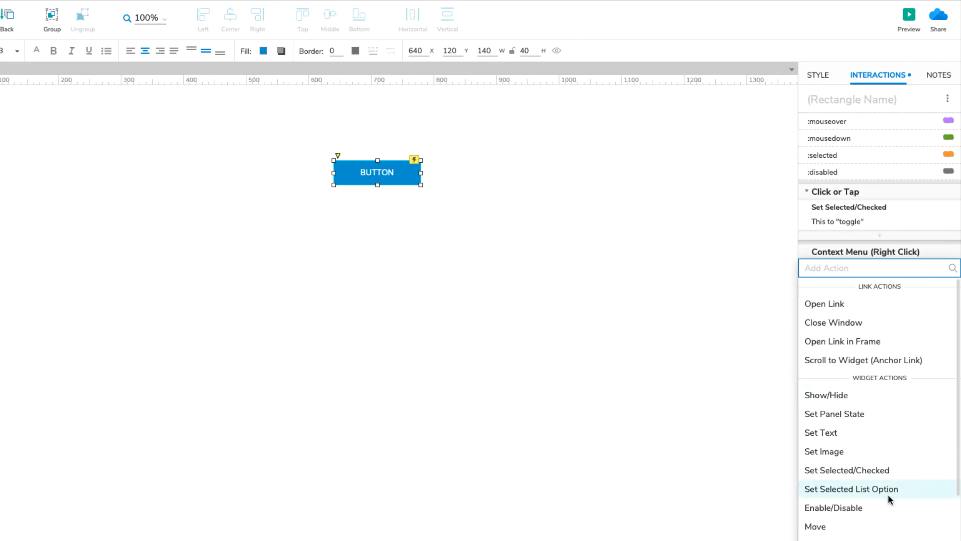
click(833, 507)
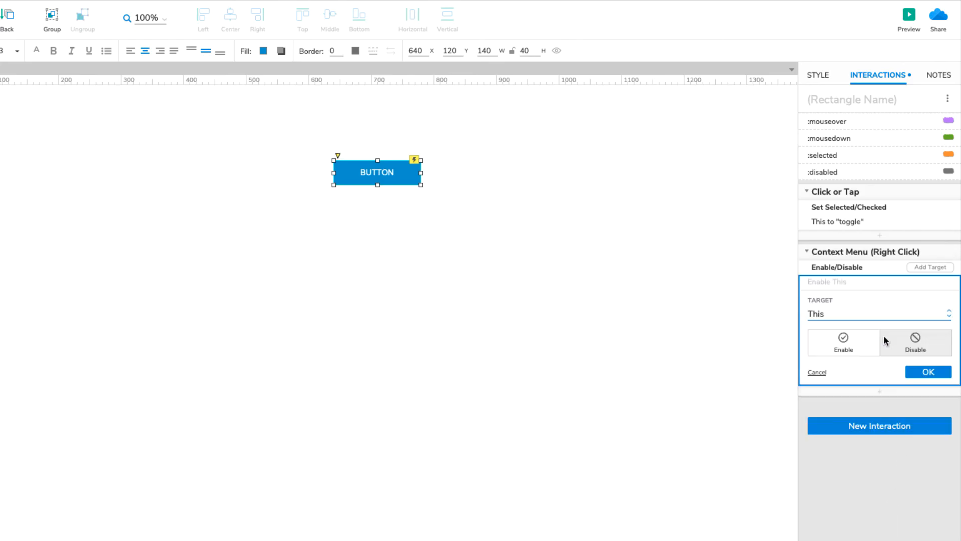
click(914, 342)
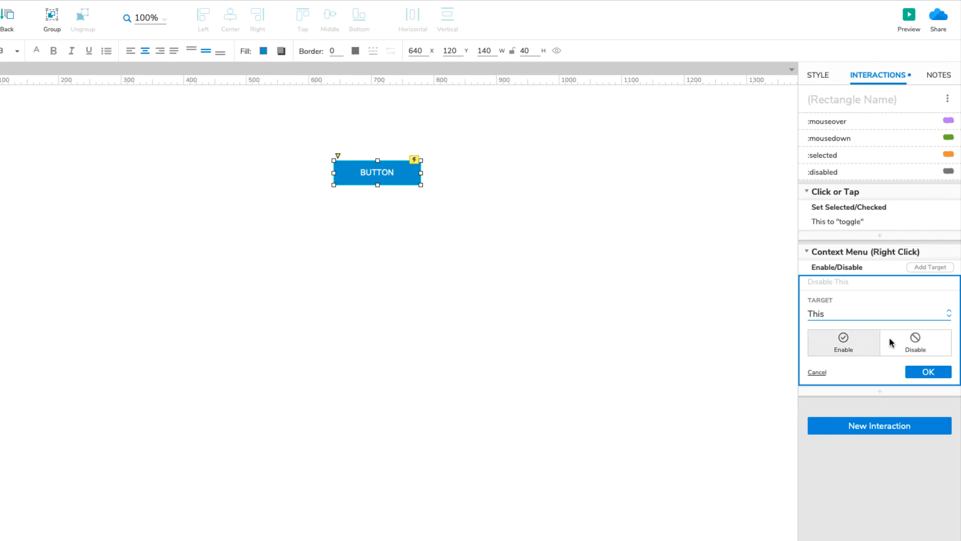
click(928, 371)
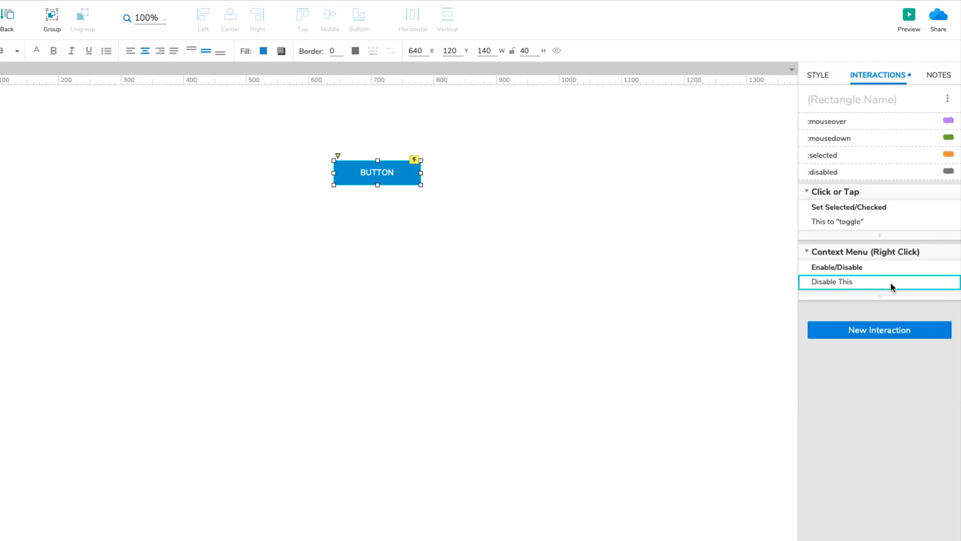
mouse_move(909, 14)
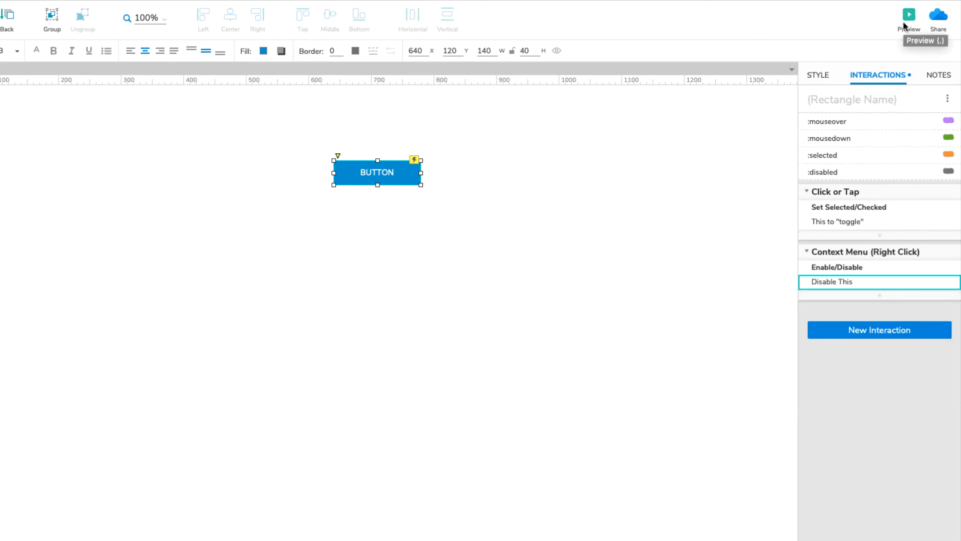
click(910, 13)
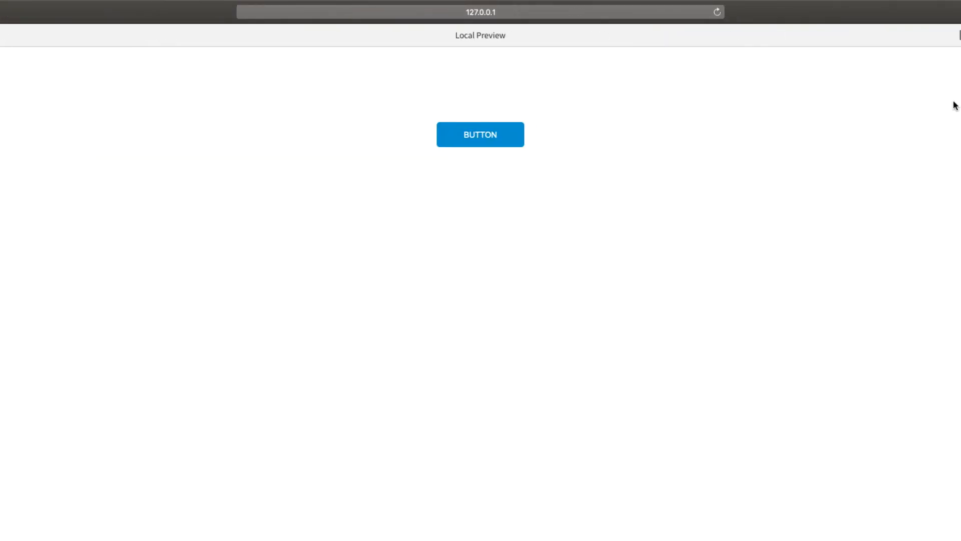